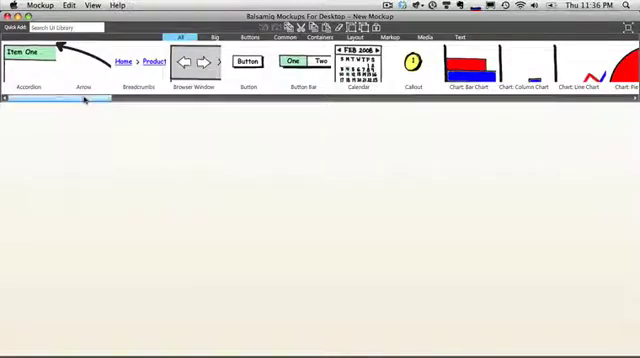
Scroll the UI Library strip right until the Window component is visible.
scroll(right, 3)
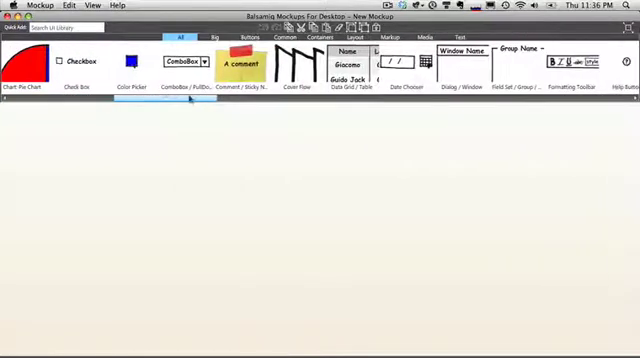
scroll(right, 3)
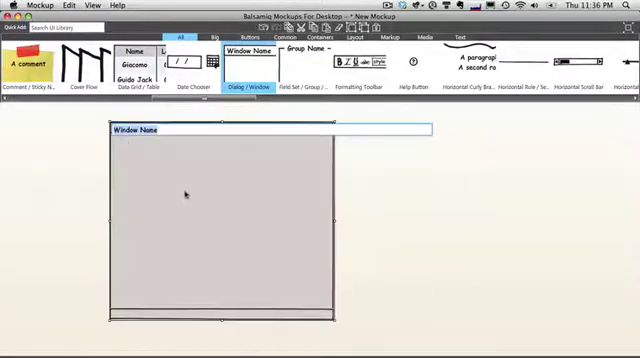
Retitle the newly placed window's title bar to 'MyTunez'.
triple_click(156, 130)
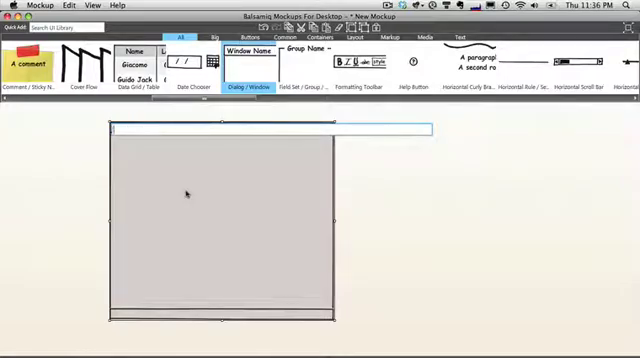
text(MyTunez)
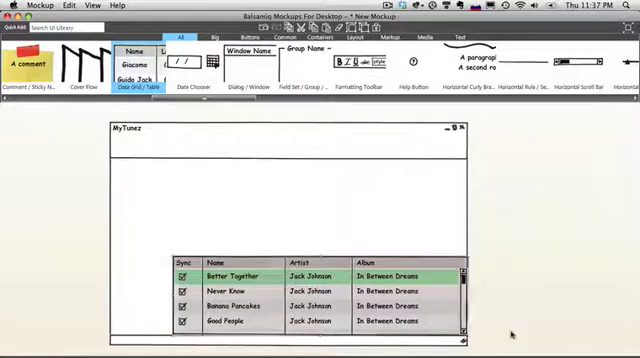
mouse_move(144, 92)
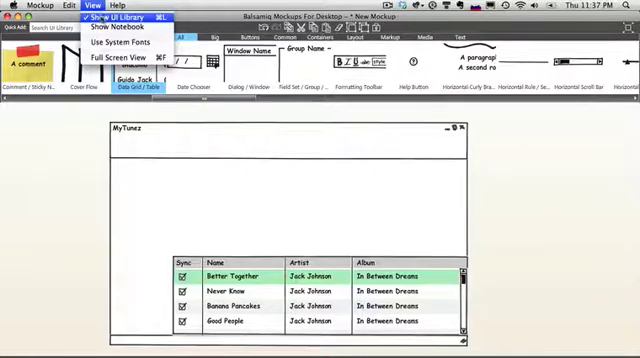
Hide the UI Library via the View menu to free canvas space.
click(116, 20)
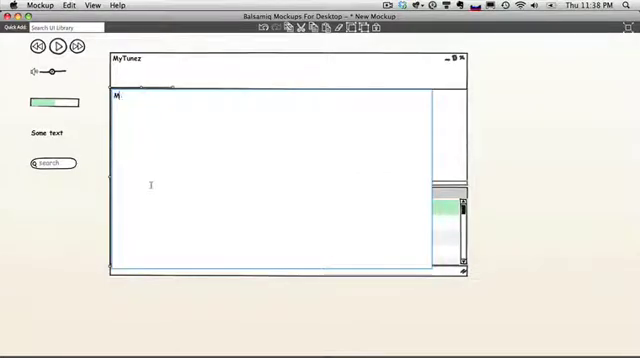
Enter 'Music' as the first item of the sidebar source list.
text(Music)
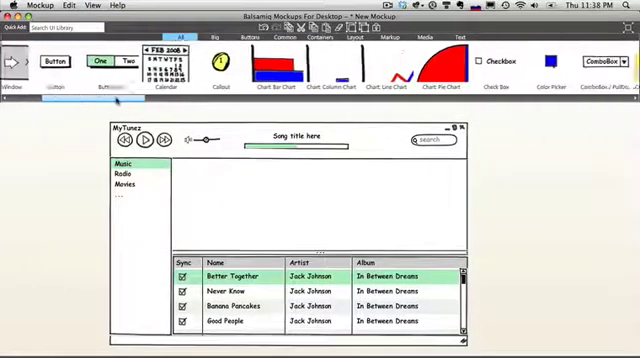
Add a Cover Flow component above the data grid in the MyTunez window.
scroll(right, 3)
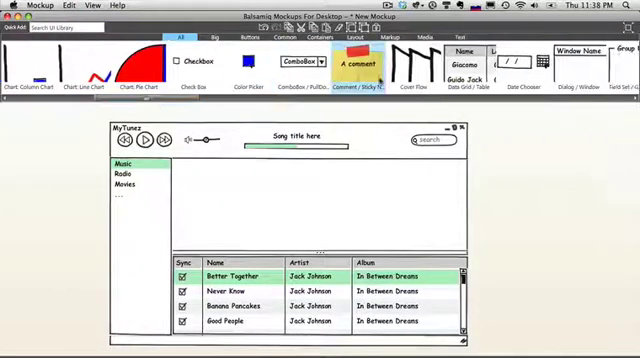
click(410, 64)
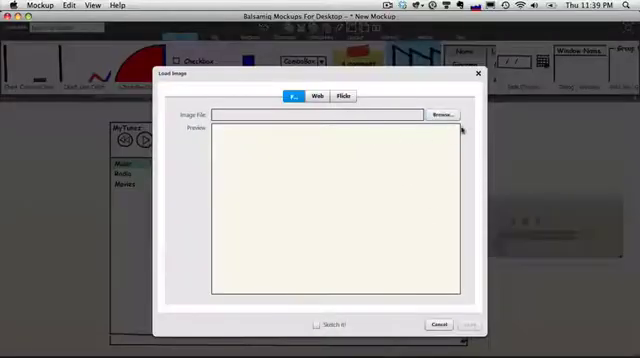
Load the Jack Johnson album art JPG into the Cover Flow via the Load Image dialog.
click(440, 114)
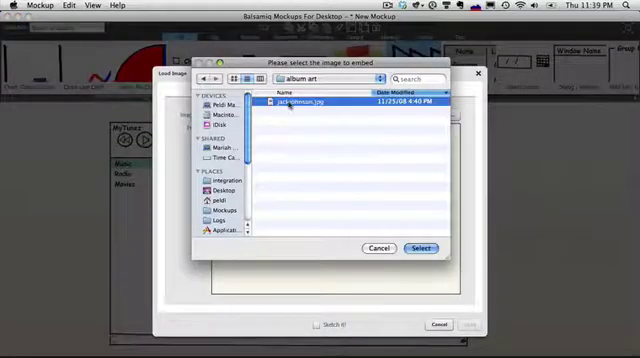
click(420, 248)
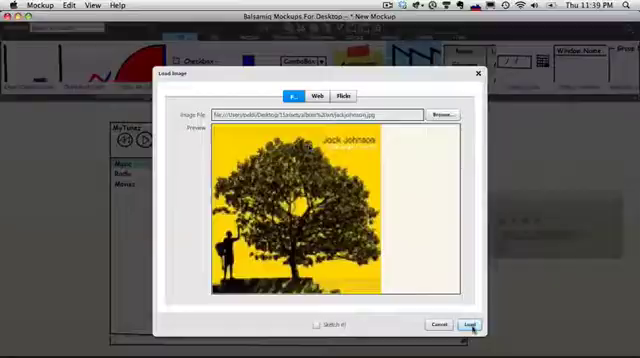
click(472, 324)
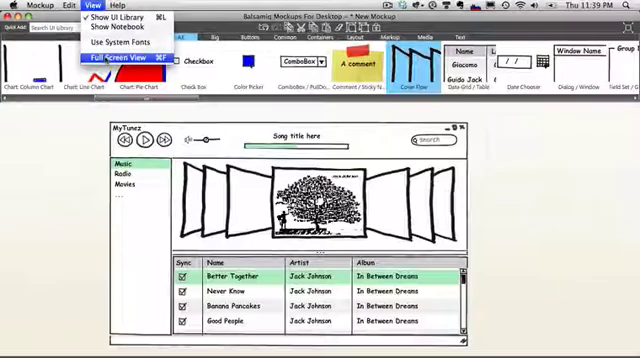
Switch to Full Screen View to present the finished MyTunez mockup.
click(120, 56)
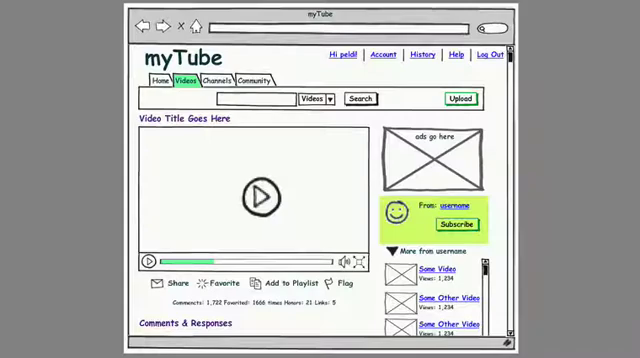
Advance the full-screen presentation from the myTube mockup to the Wiki mockup.
click(324, 26)
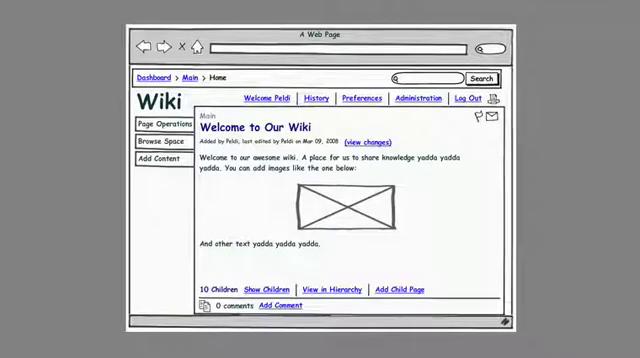